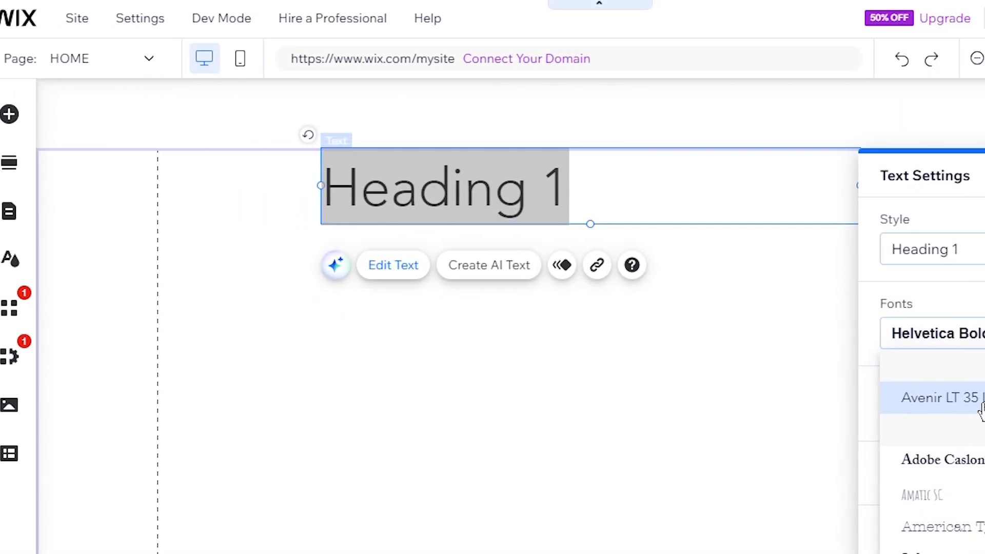
# - Preview the heading in Avenir LT 35 Light, then return to the Helvetica Bold heading and select it
pyautogui.click(636, 371)
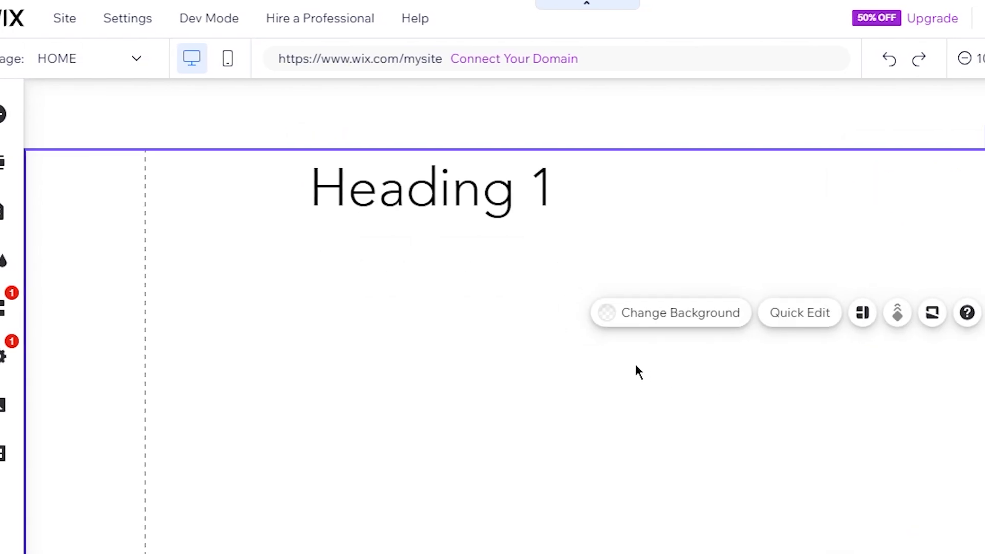
pyautogui.click(430, 188)
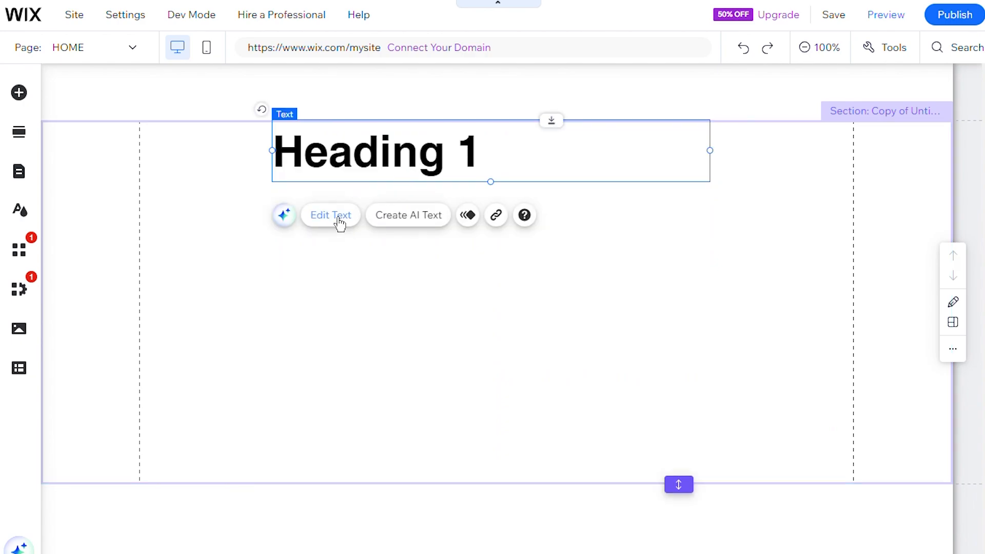
# - Reach the Manage Your Fonts window via Edit Text, the Fonts list and Upload Fonts
pyautogui.click(330, 214)
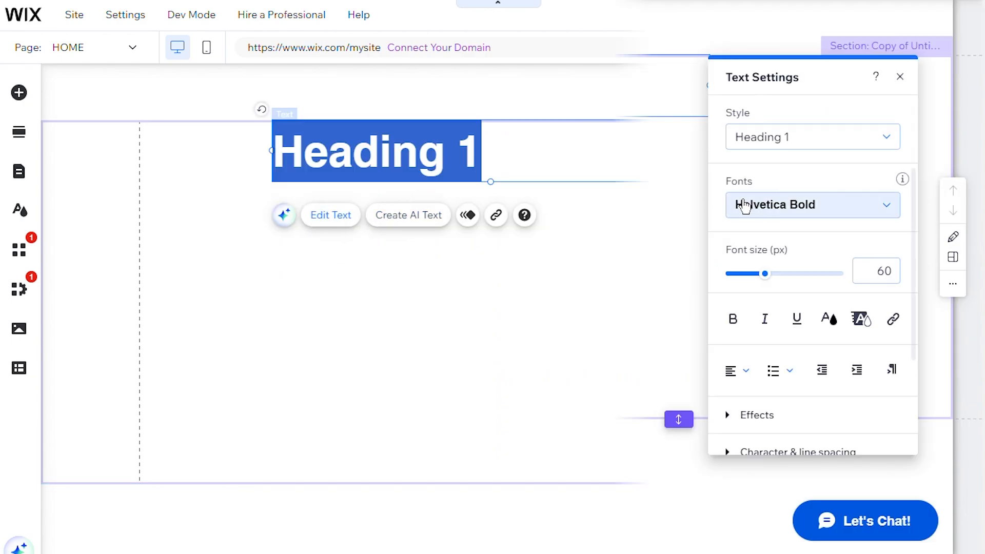
pyautogui.click(811, 205)
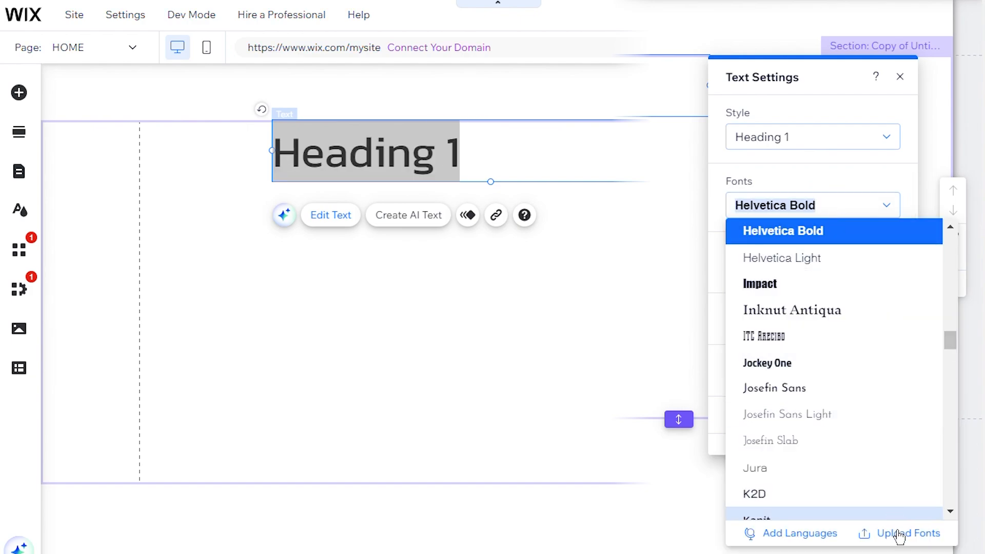
pyautogui.click(906, 534)
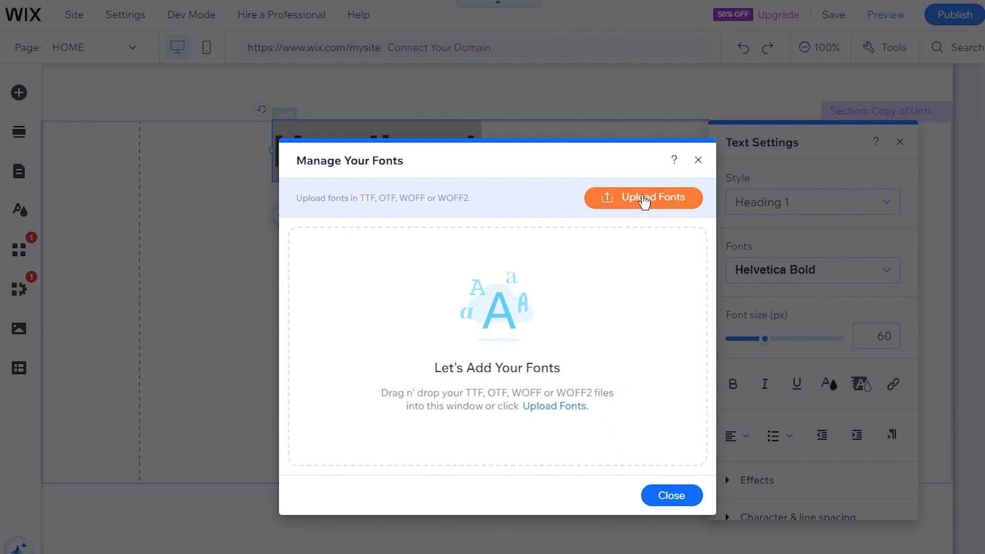
# - Upload the Avenir LT 35 Light TrueType file from the computer to the site's fonts
pyautogui.click(642, 197)
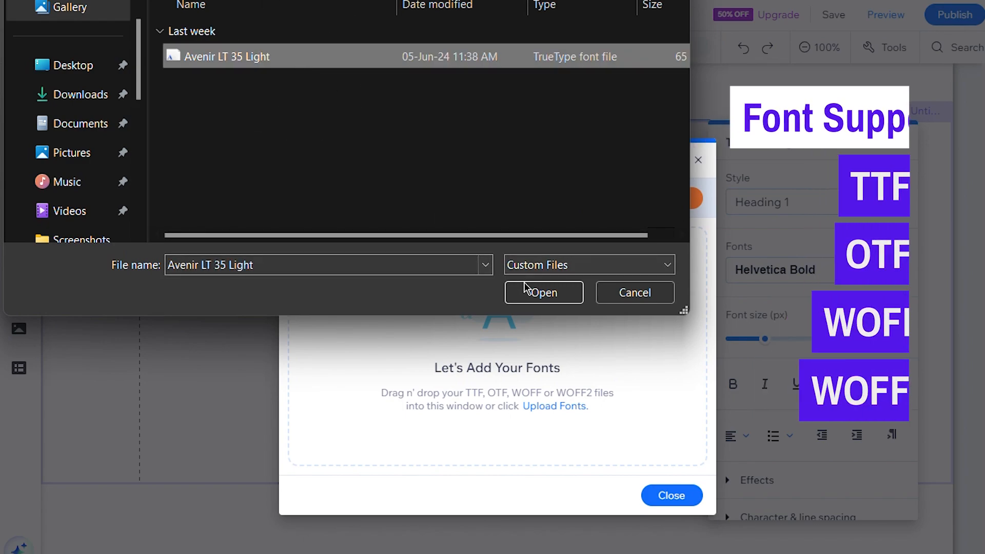
pyautogui.click(543, 292)
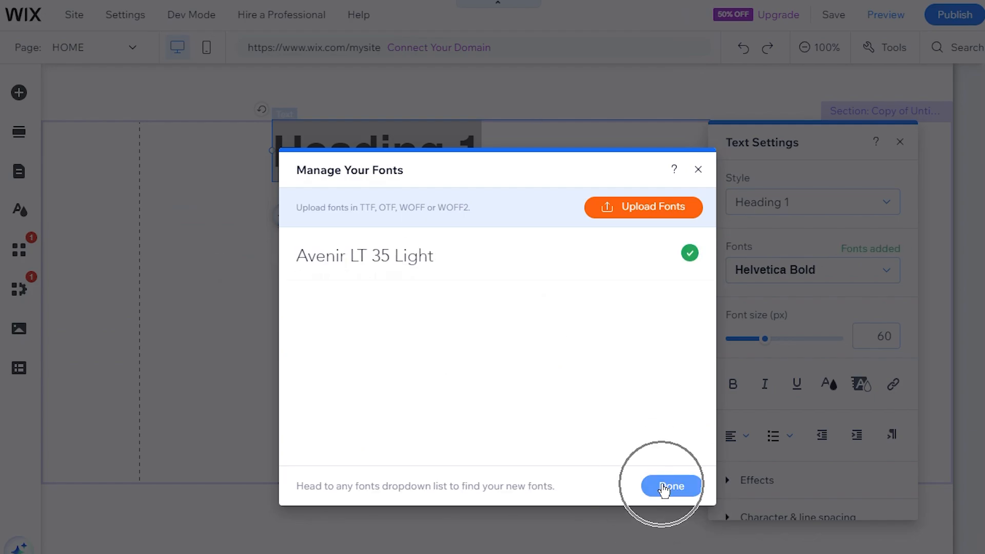
# - Set the Heading 1 text to Avenir LT 35 Light from My Fonts and reselect the heading
pyautogui.click(669, 485)
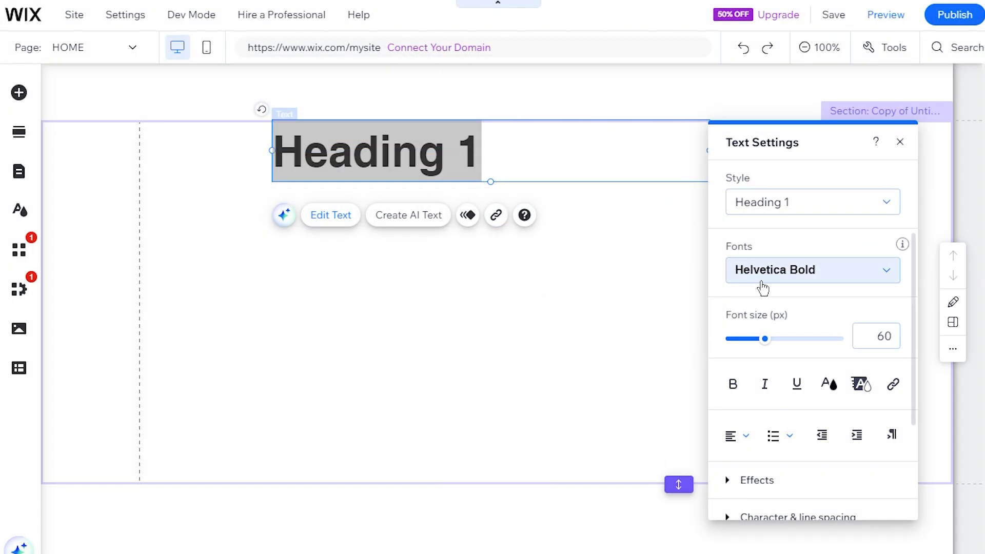
pyautogui.click(810, 270)
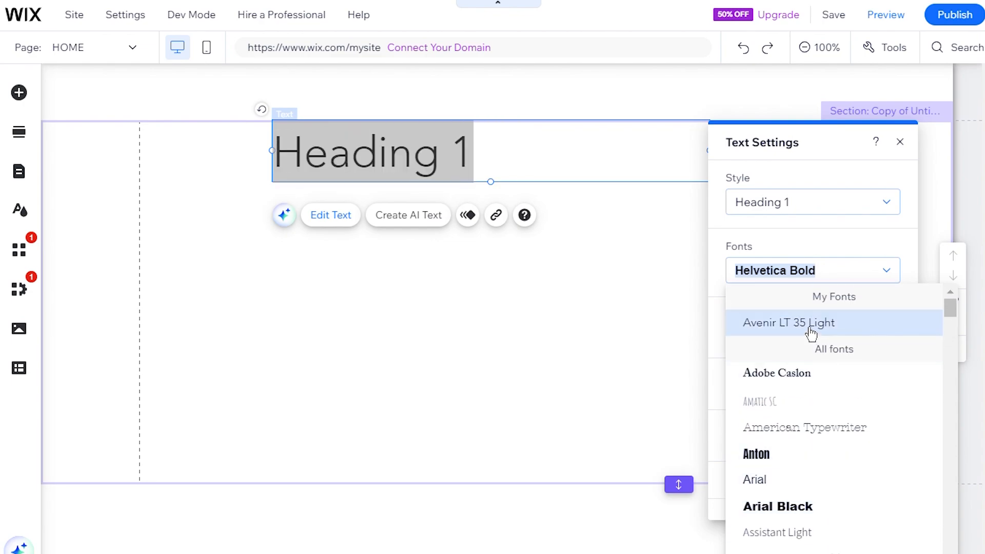
pyautogui.click(789, 322)
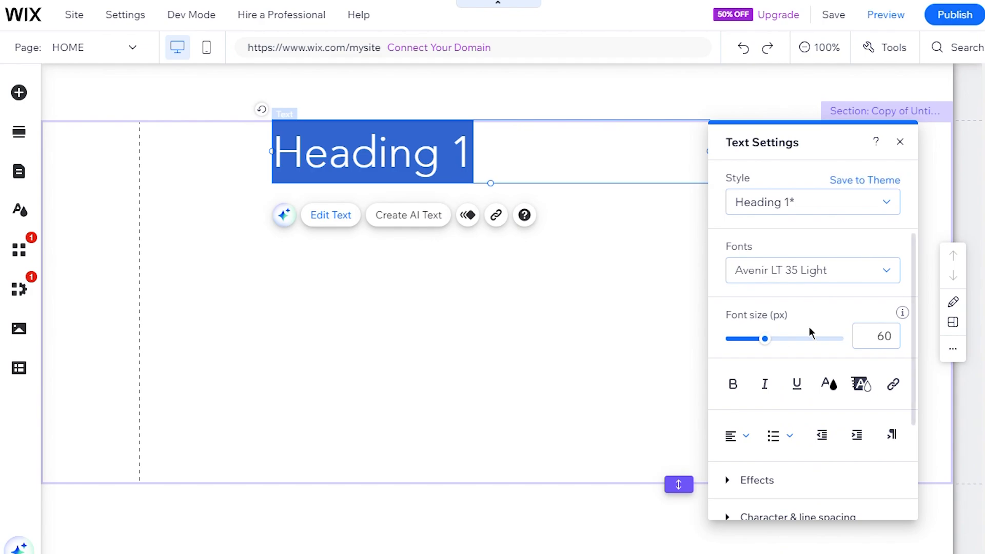
pyautogui.click(898, 141)
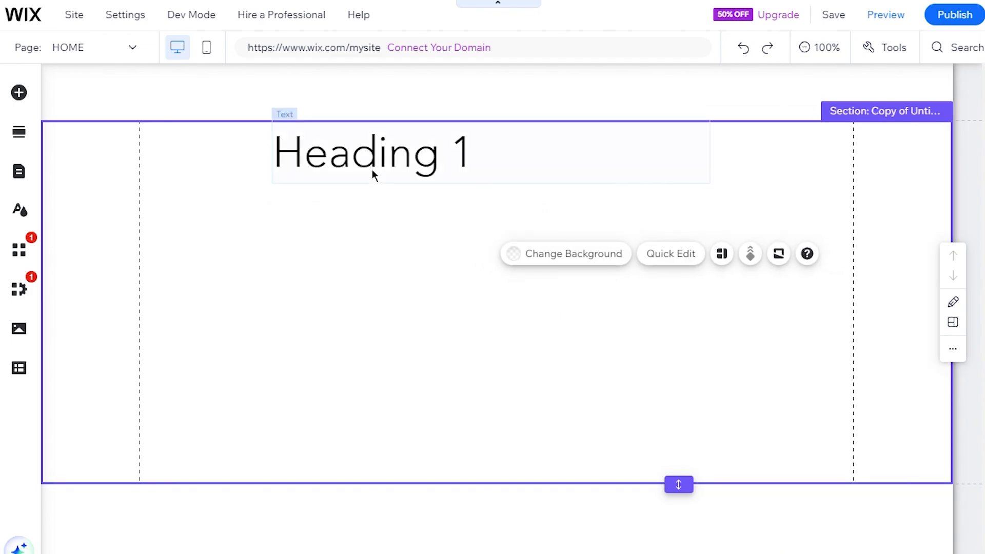
pyautogui.click(370, 153)
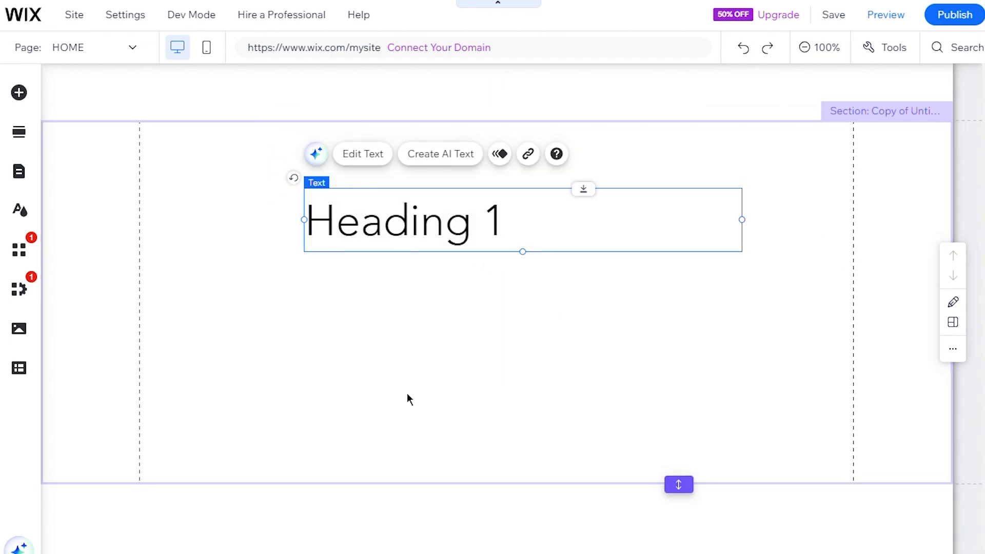
pyautogui.moveTo(743, 48)
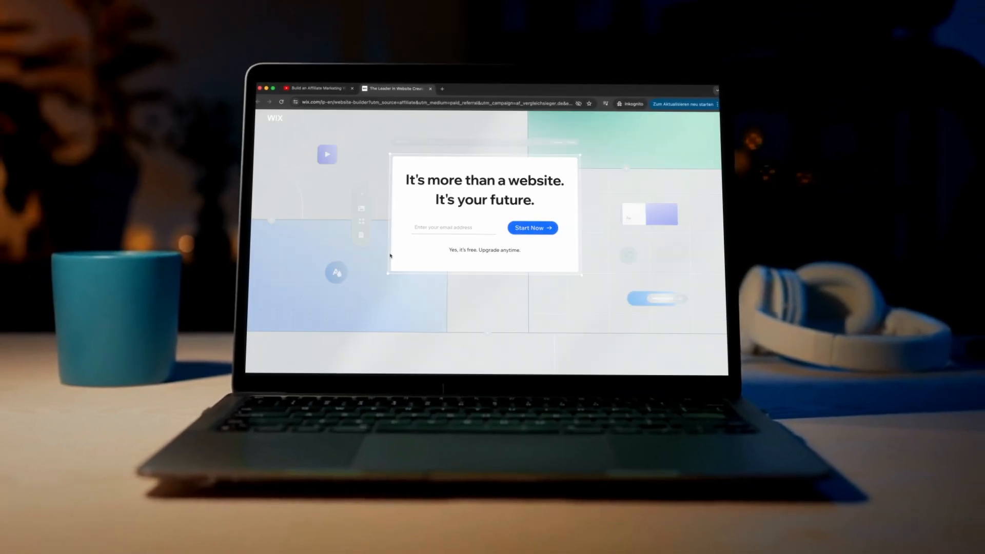
pyautogui.write('your-email@email.co')
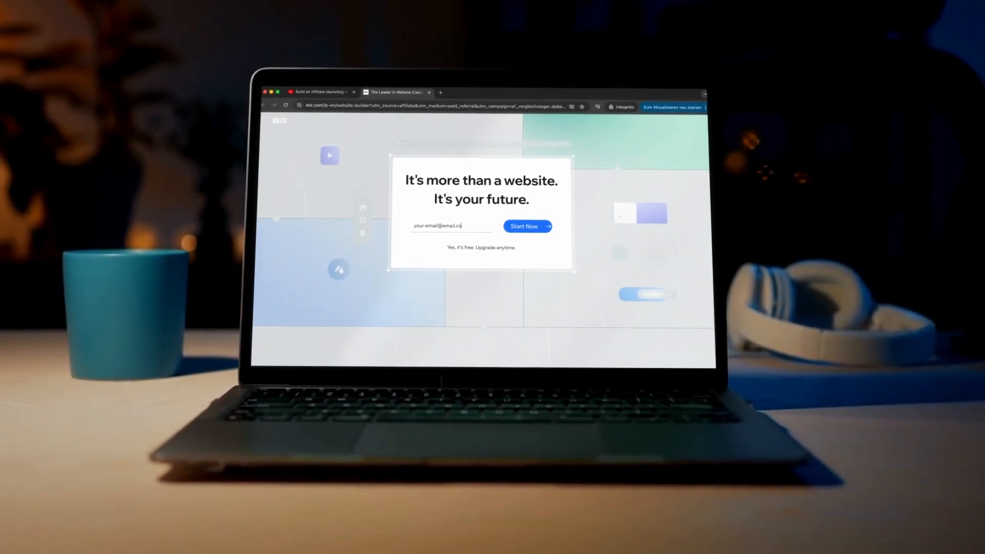
pyautogui.click(524, 225)
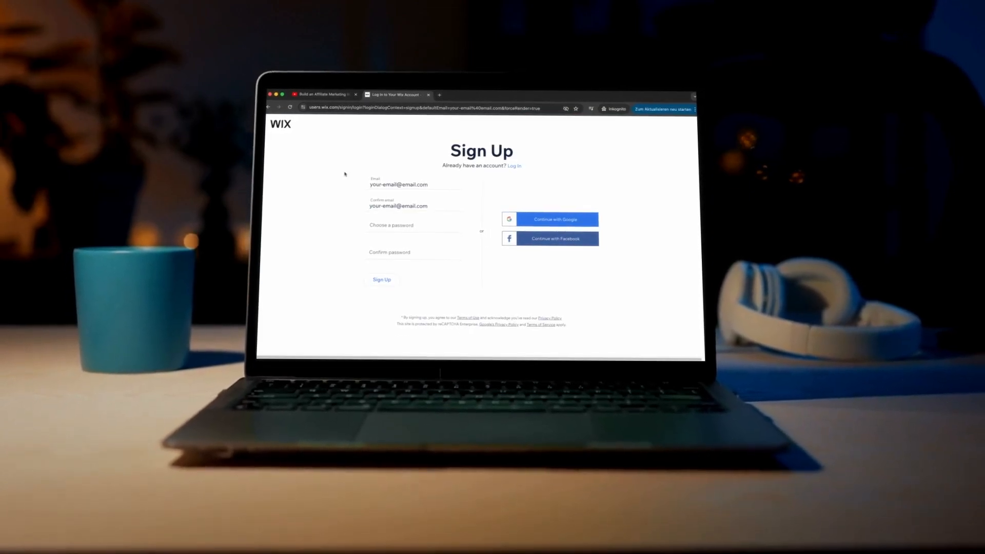